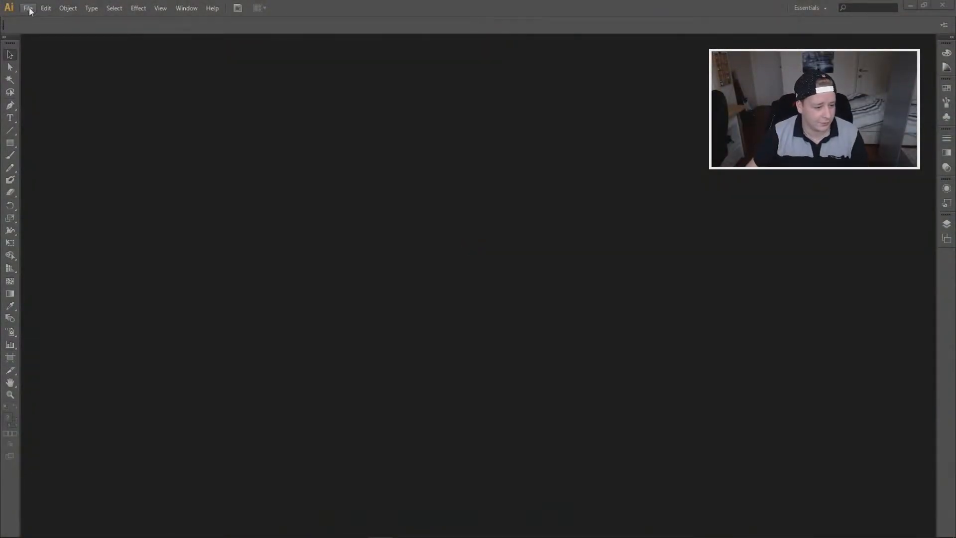
# - Create a new blank letter-size print document
pyautogui.click(27, 8)
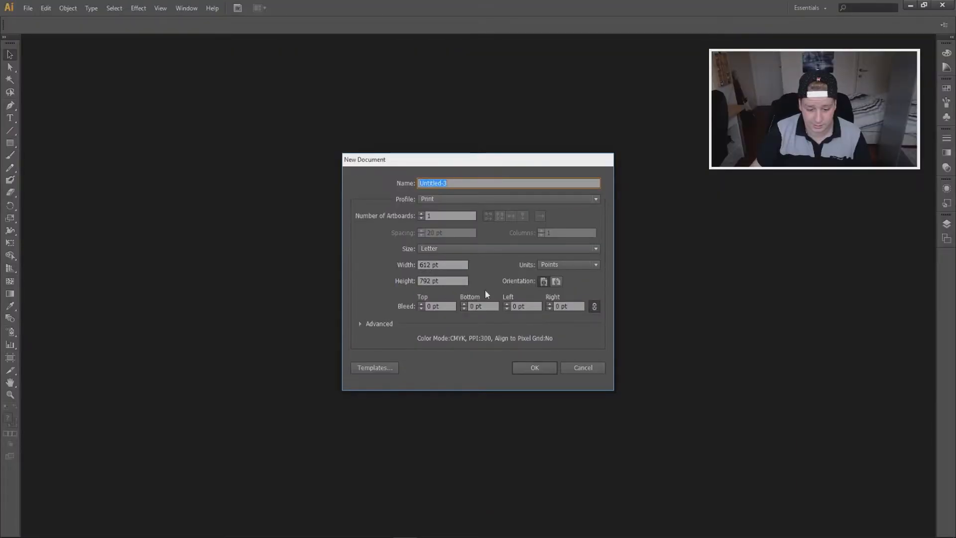
pyautogui.click(534, 367)
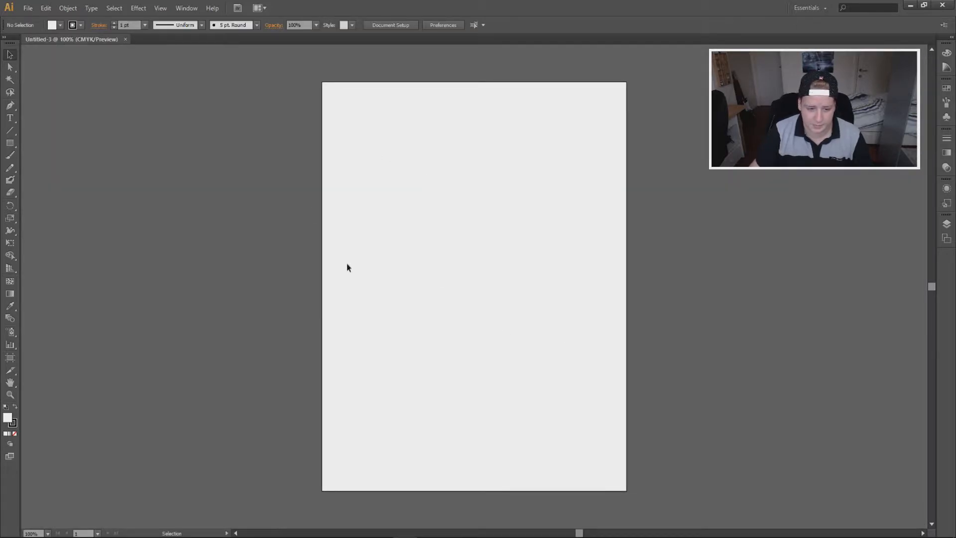
# - Type 'LTHIHOfficial', enlarge it and place it across the middle of the page
pyautogui.click(10, 117)
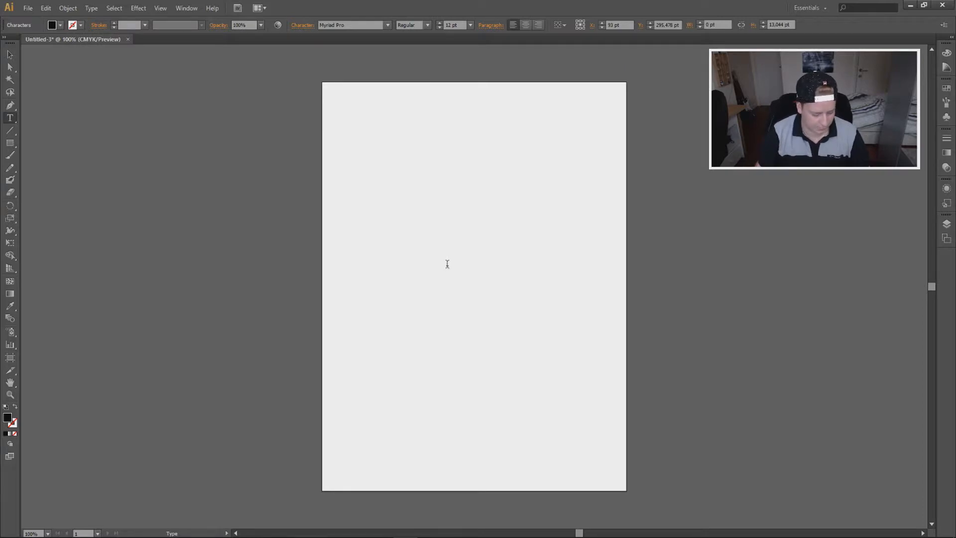
pyautogui.write('LTHI')
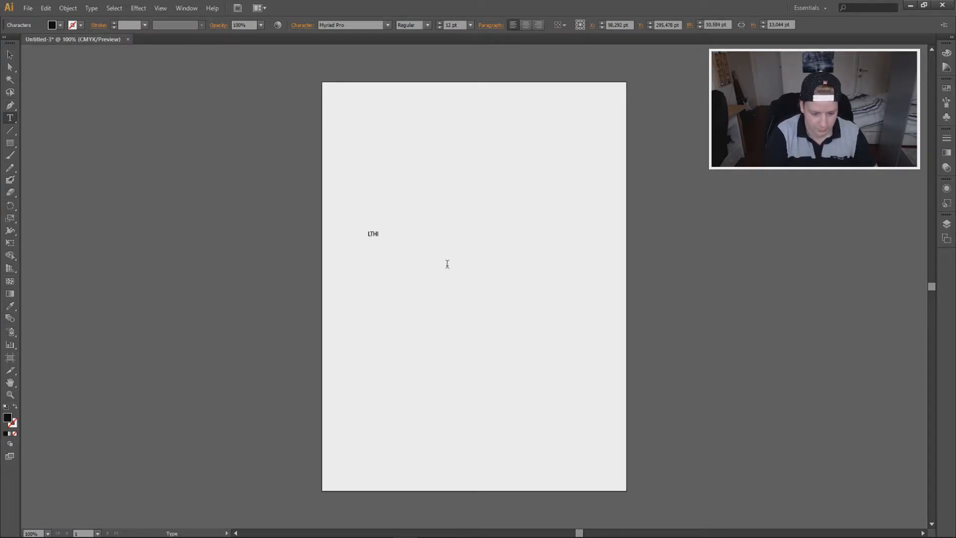
pyautogui.write('HOfficial')
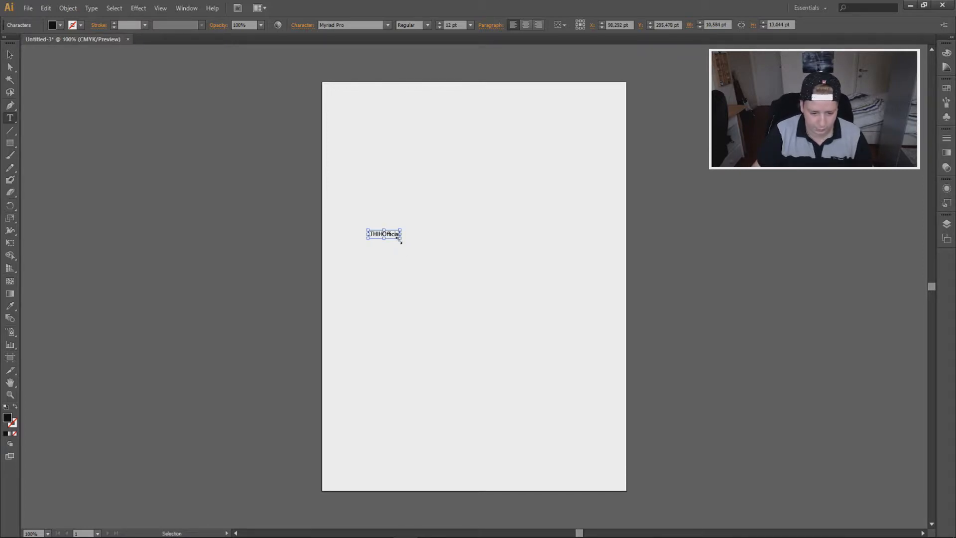
pyautogui.moveTo(401, 240); pyautogui.dragTo(603, 321)
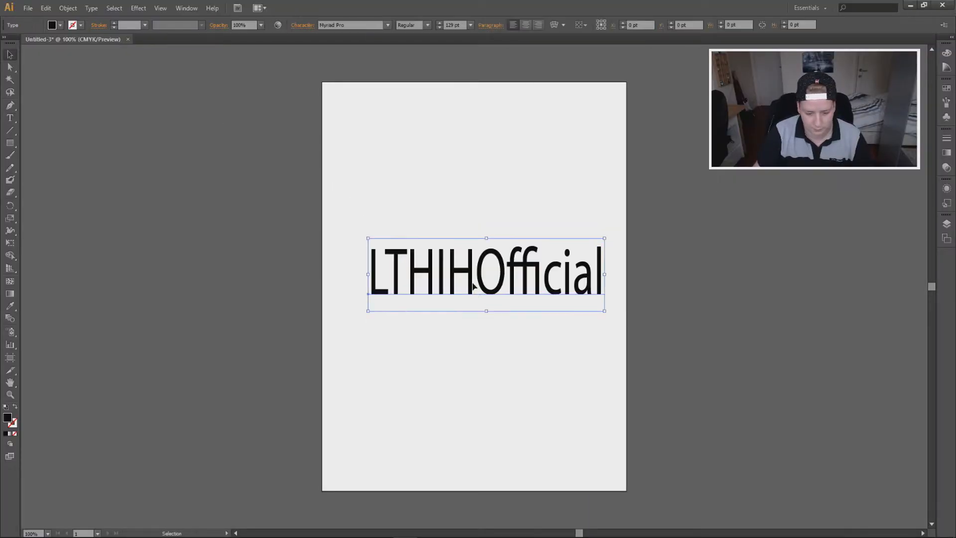
pyautogui.moveTo(486, 274); pyautogui.dragTo(474, 274)
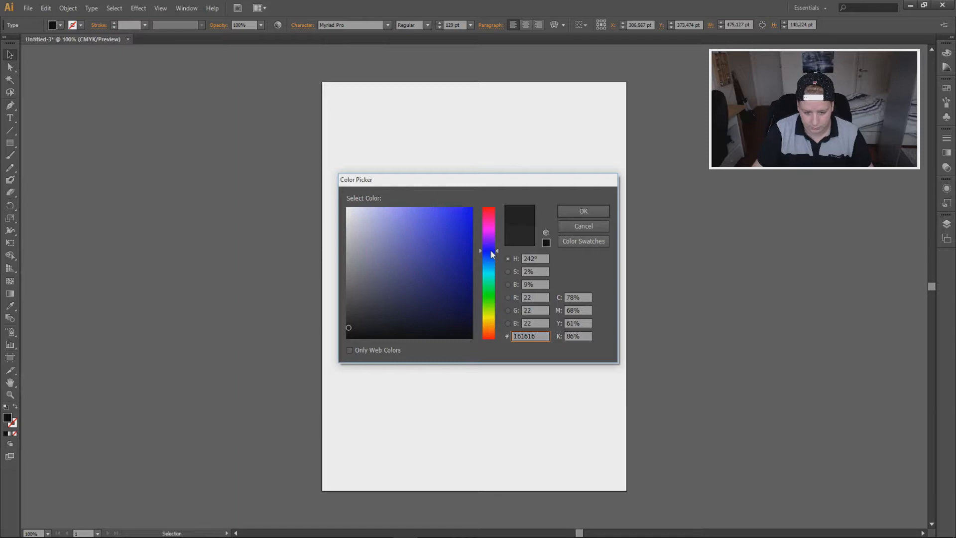
# - Fill the LTHIHOfficial text with blue instead of black
pyautogui.click(582, 210)
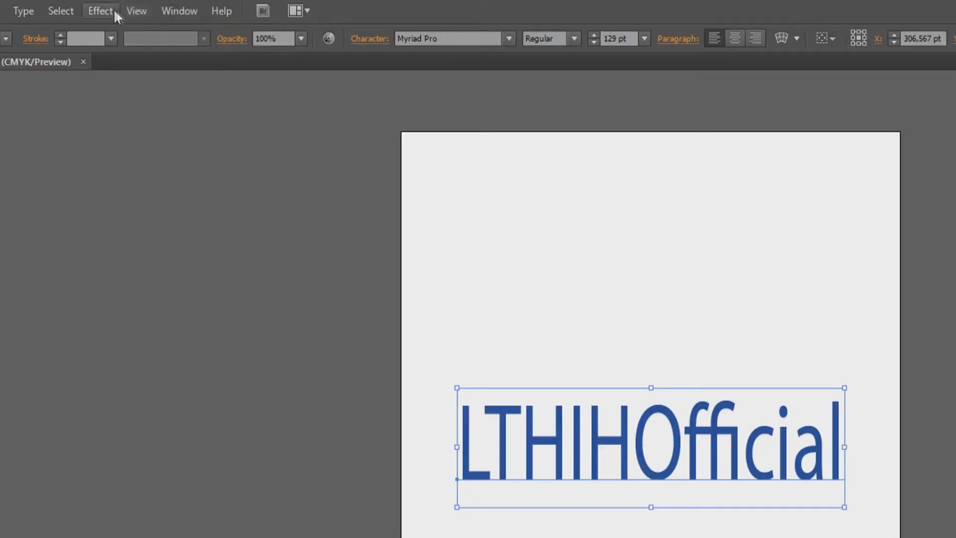
# - Add a previewed Drop Shadow in Multiply mode with adjusted opacity and a blue shadow colour
pyautogui.click(100, 10)
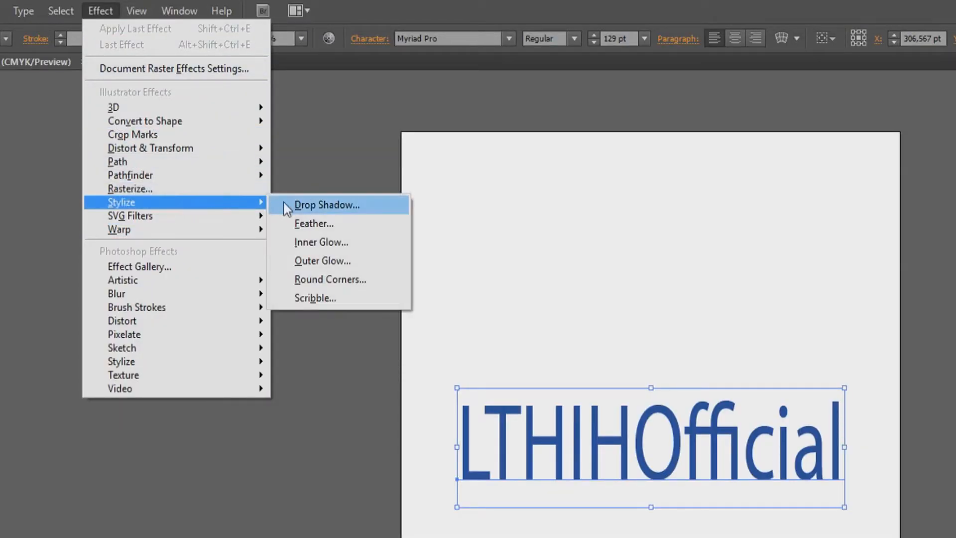
pyautogui.click(326, 205)
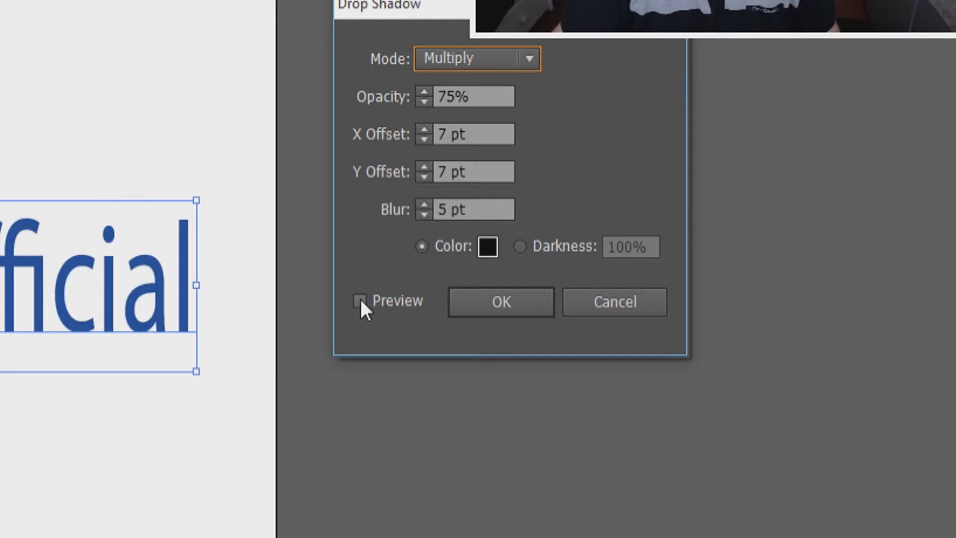
pyautogui.click(360, 300)
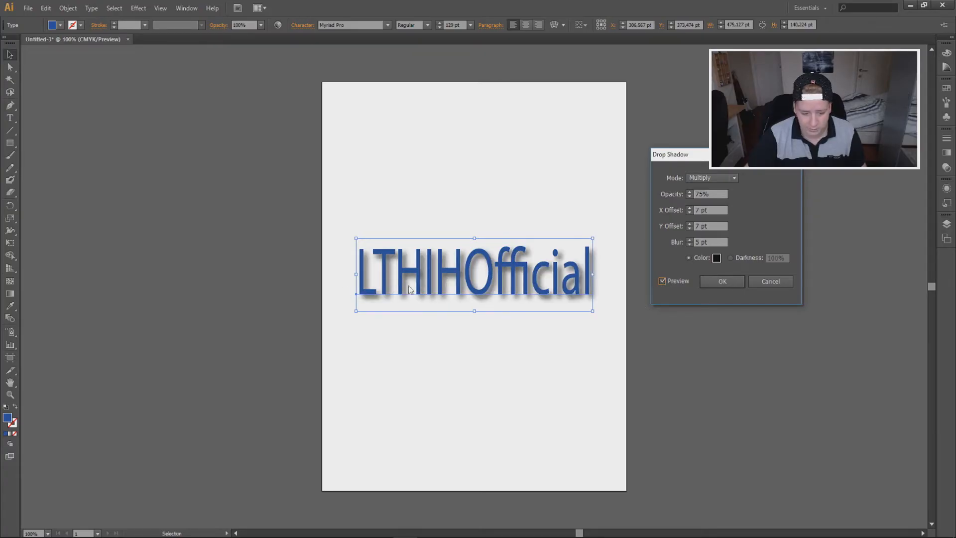
pyautogui.click(711, 177)
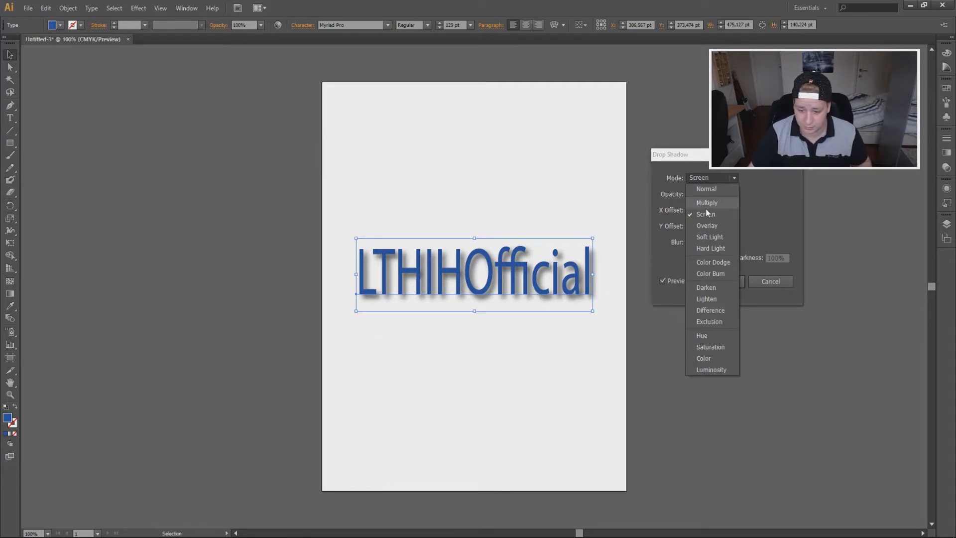
pyautogui.click(707, 203)
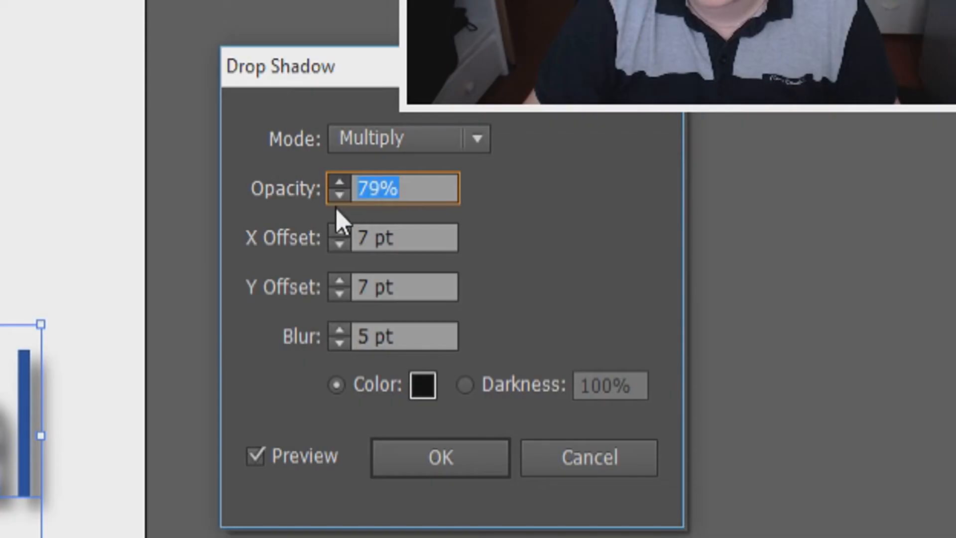
pyautogui.click(339, 195)
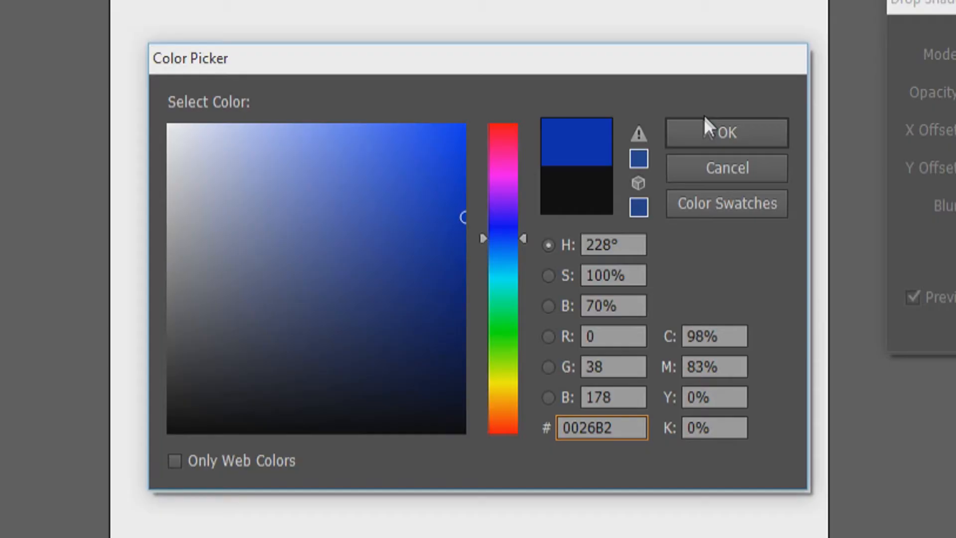
pyautogui.click(725, 133)
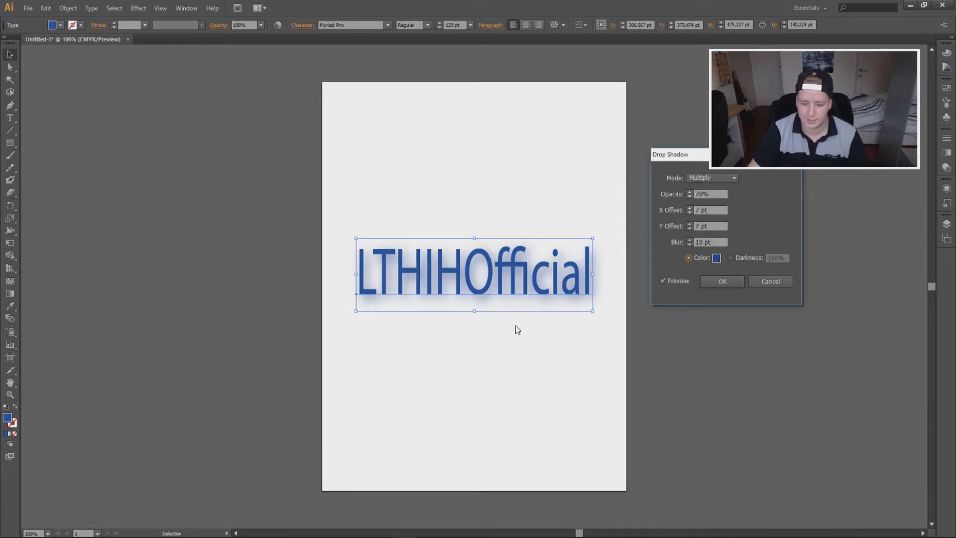
# - Close the blue draft and create a second blank letter-size document
pyautogui.click(722, 280)
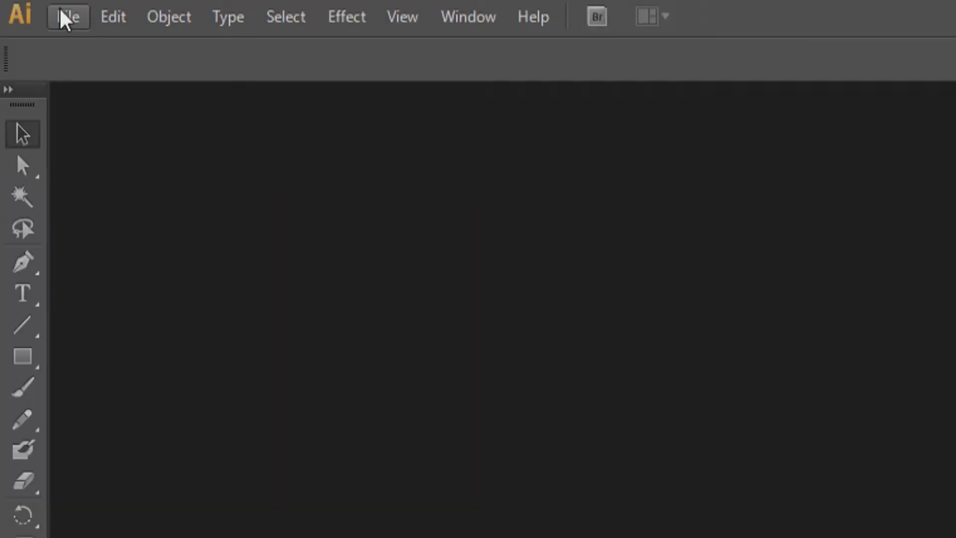
pyautogui.click(68, 17)
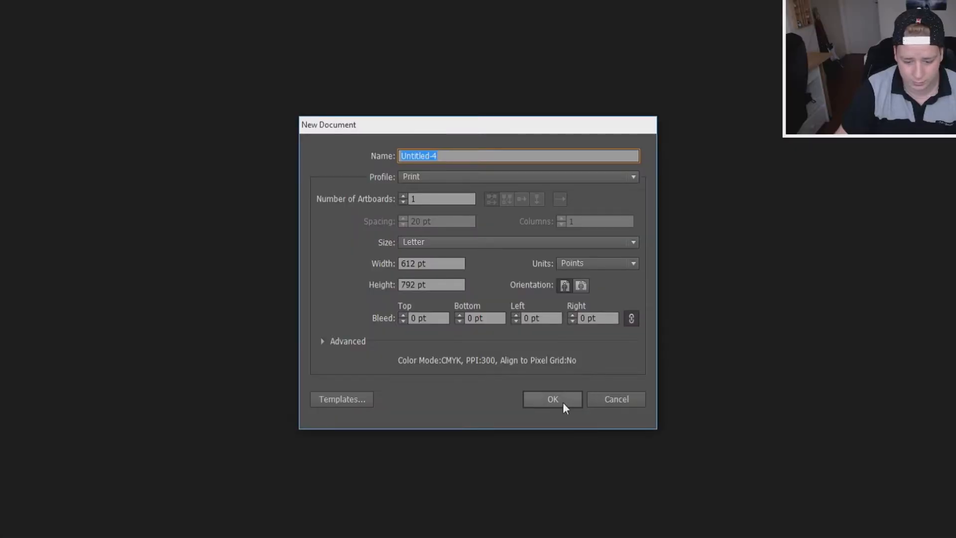
pyautogui.click(552, 399)
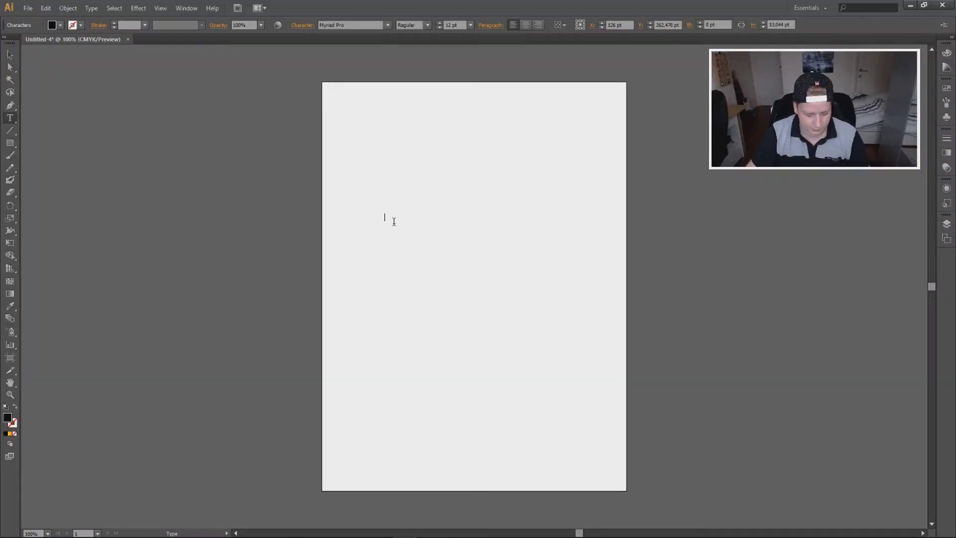
# - Type the LTHIHOfficial text on the new page for the red version
pyautogui.write('LTHJHO')
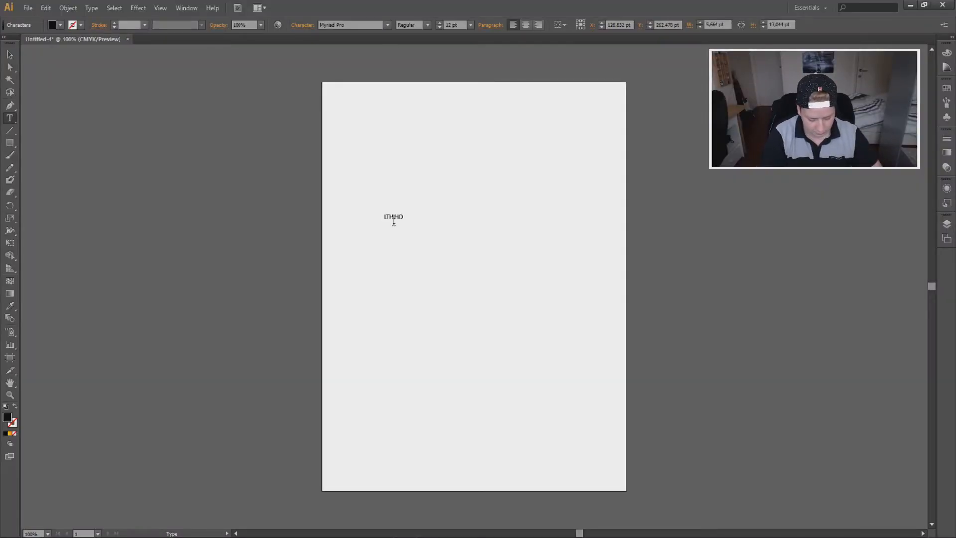
pyautogui.write('fficial')
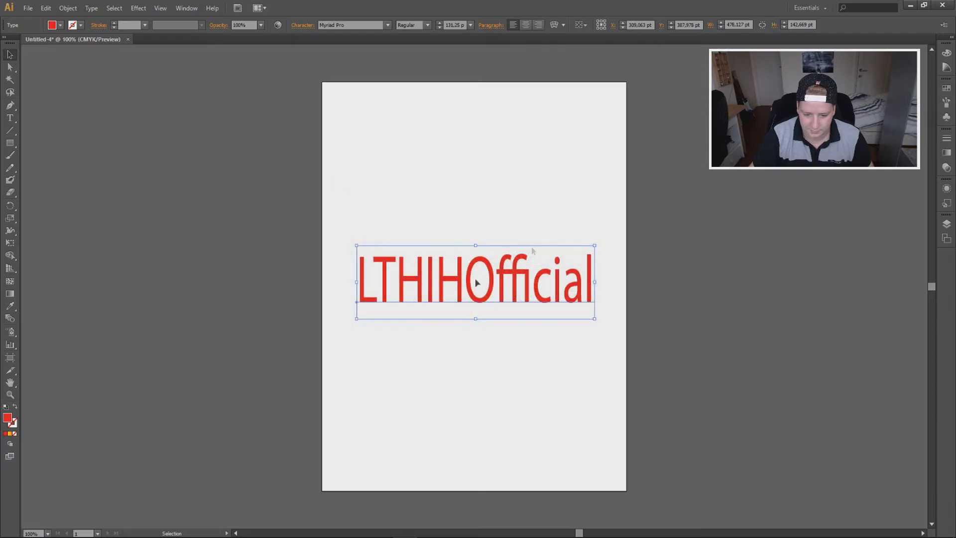
# - Apply a dark red Drop Shadow with Opacity 85% and Blur 3 pt to the text
pyautogui.click(138, 8)
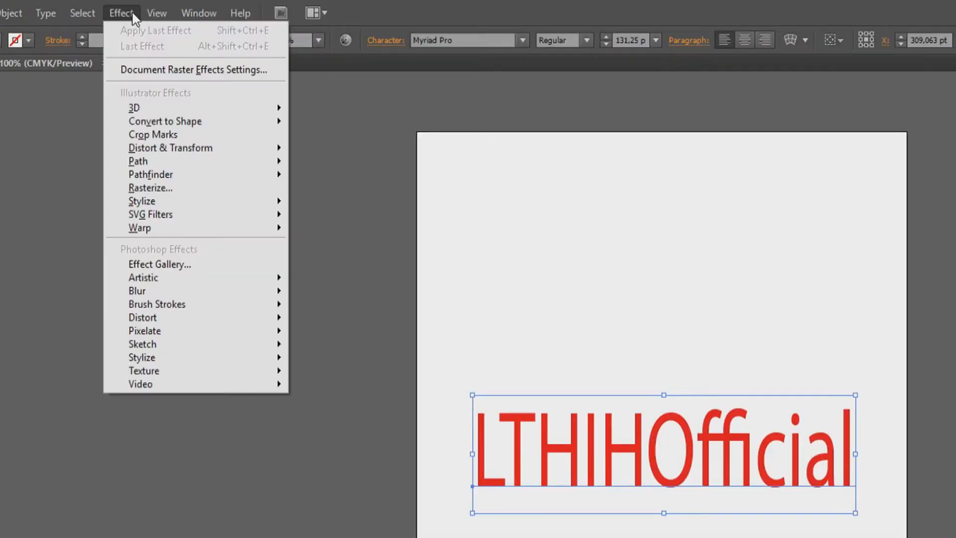
pyautogui.moveTo(160, 248)
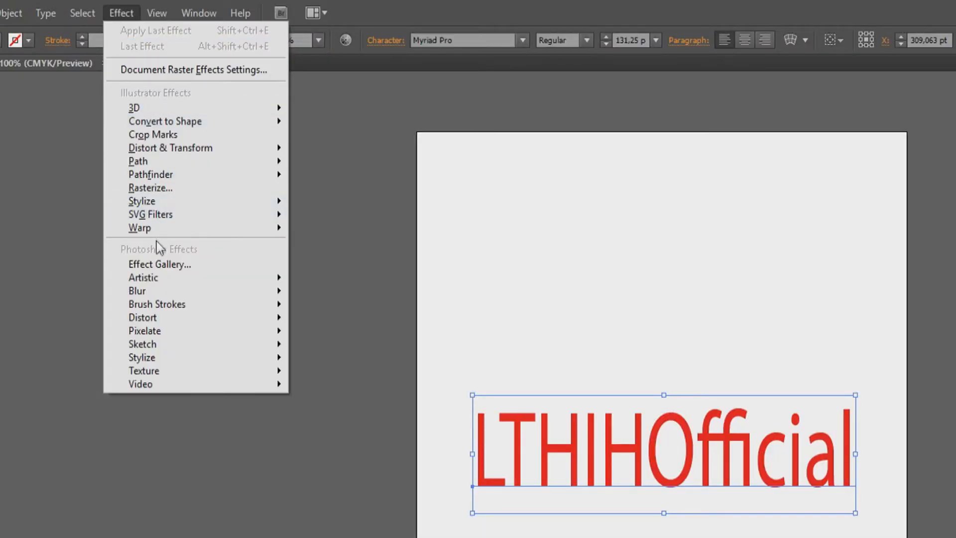
pyautogui.moveTo(141, 202)
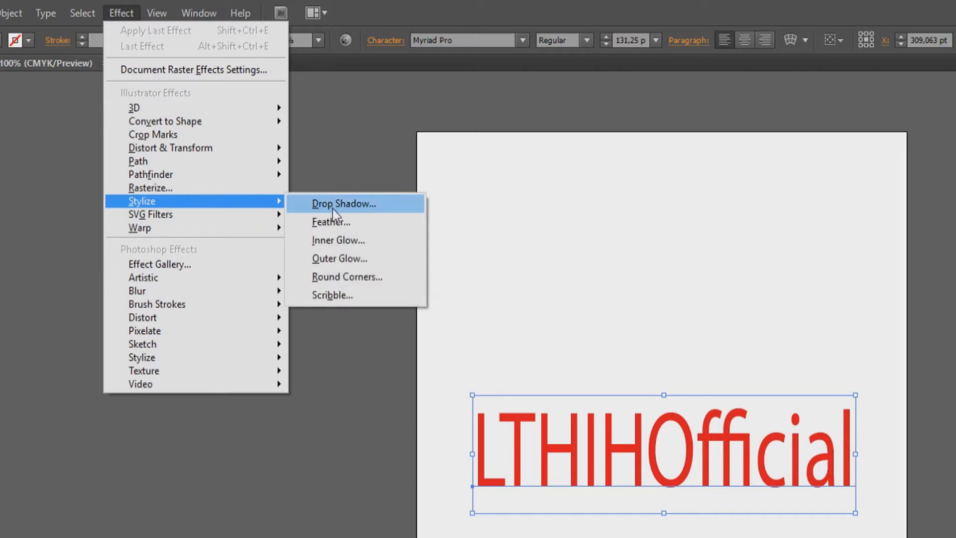
pyautogui.click(344, 204)
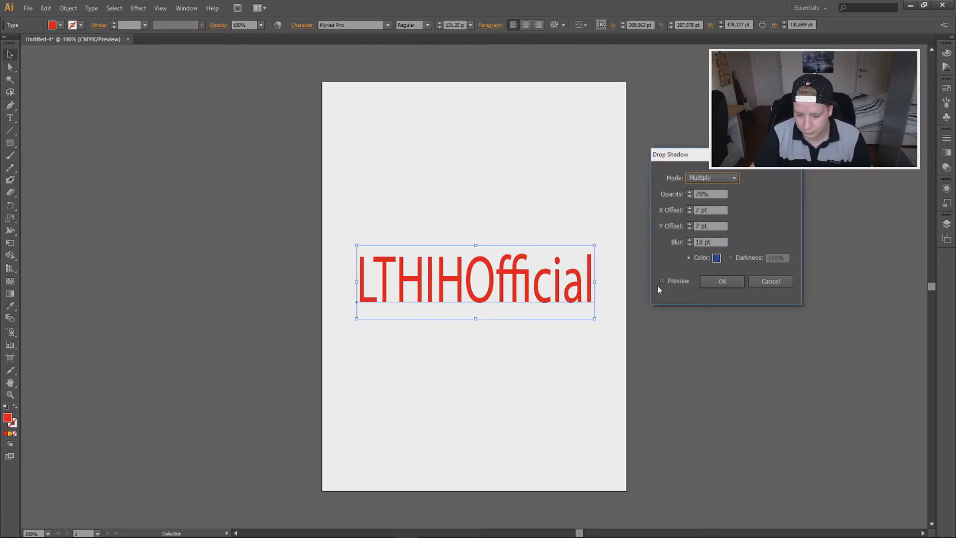
pyautogui.click(662, 281)
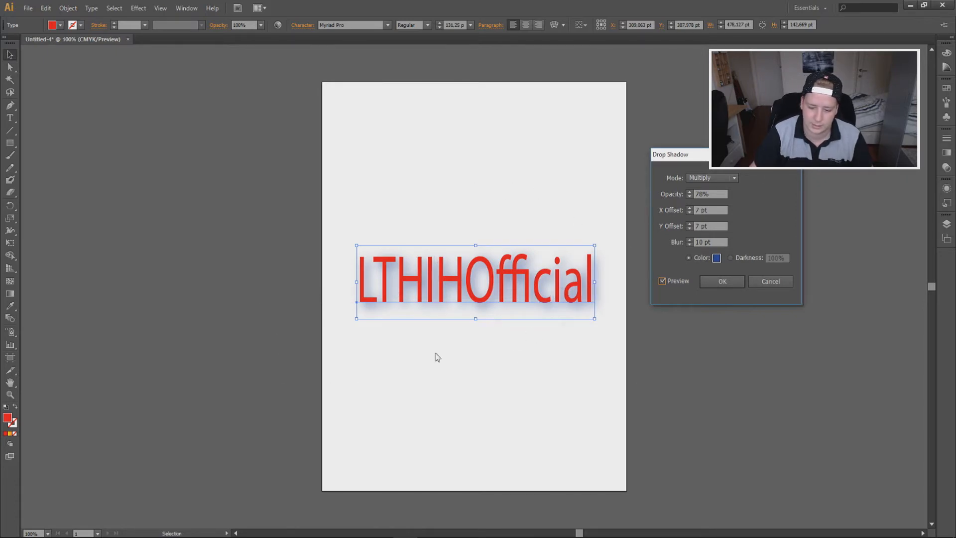
pyautogui.click(716, 257)
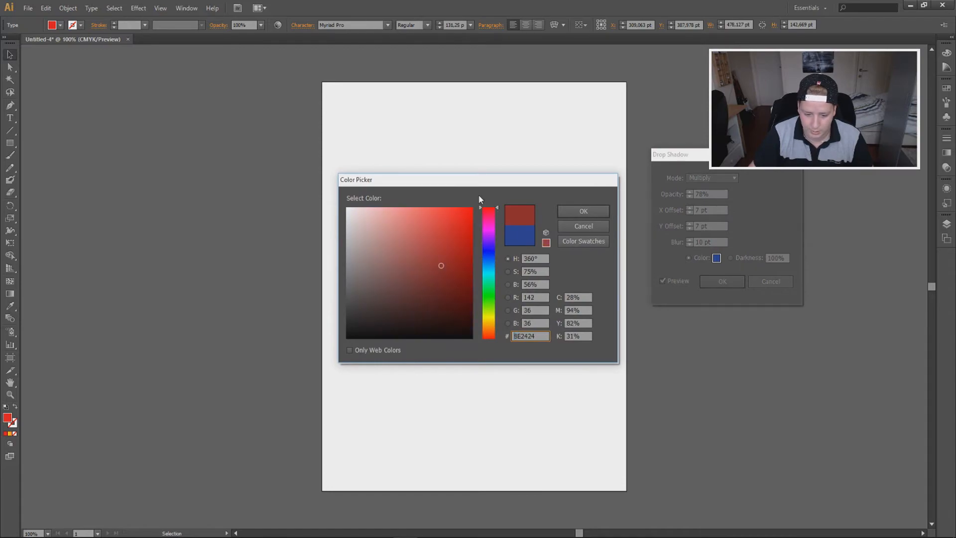
pyautogui.click(472, 298)
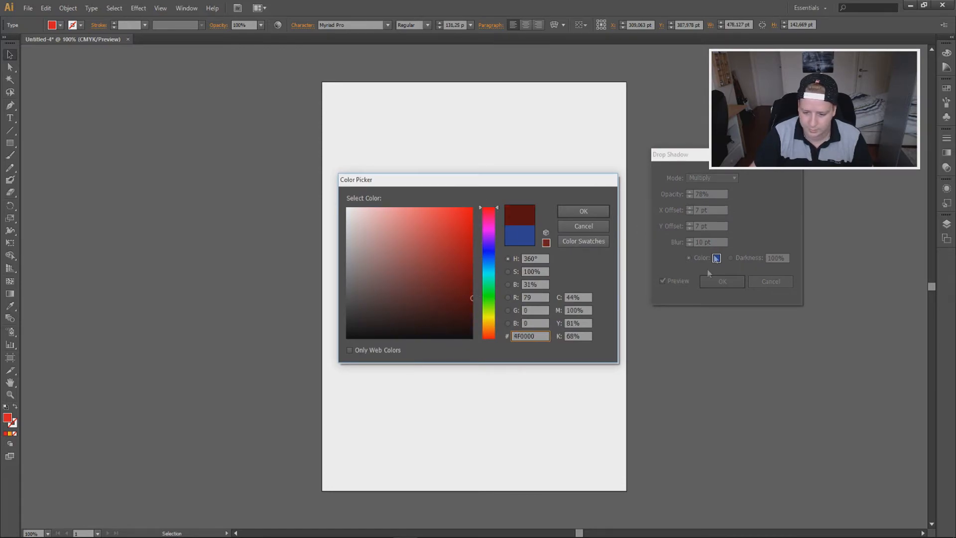
pyautogui.click(582, 211)
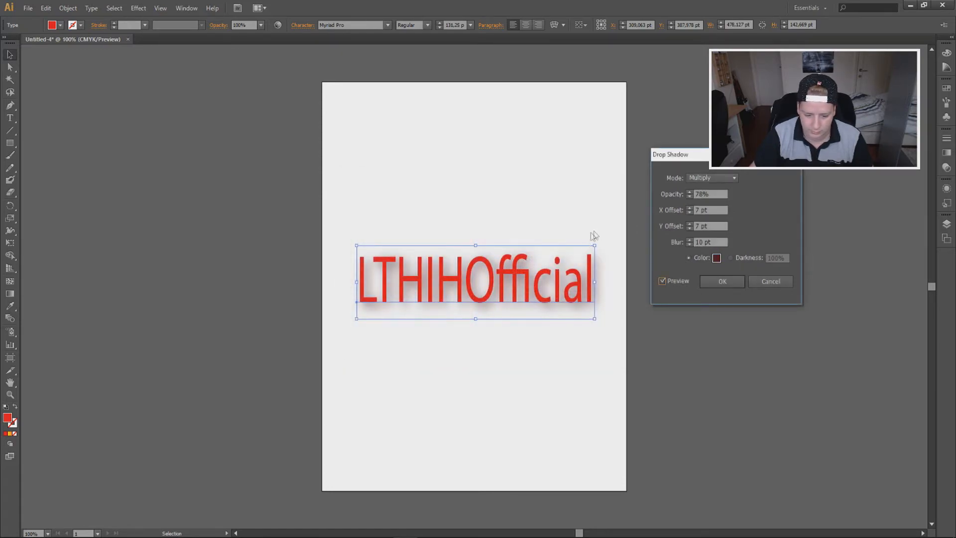
pyautogui.click(690, 191)
pyautogui.write('3')
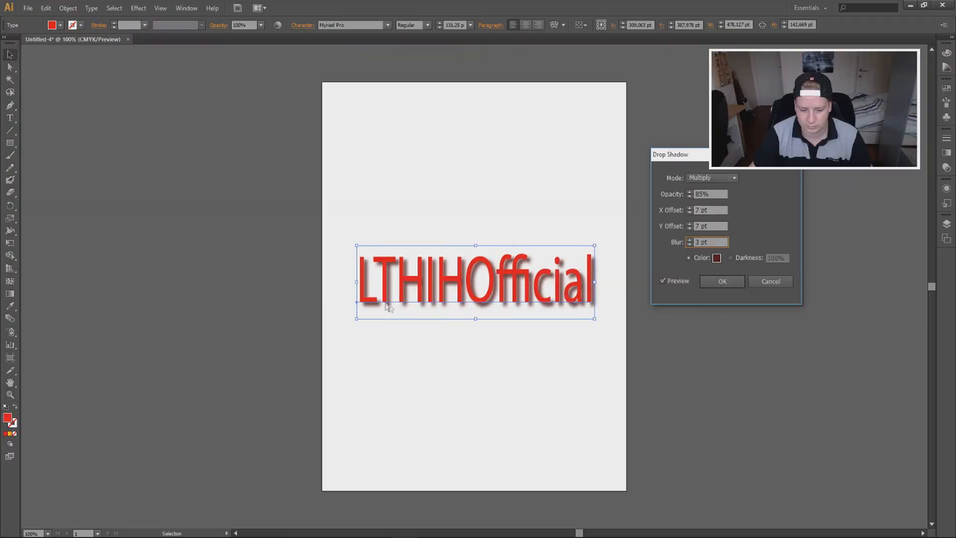
pyautogui.click(722, 280)
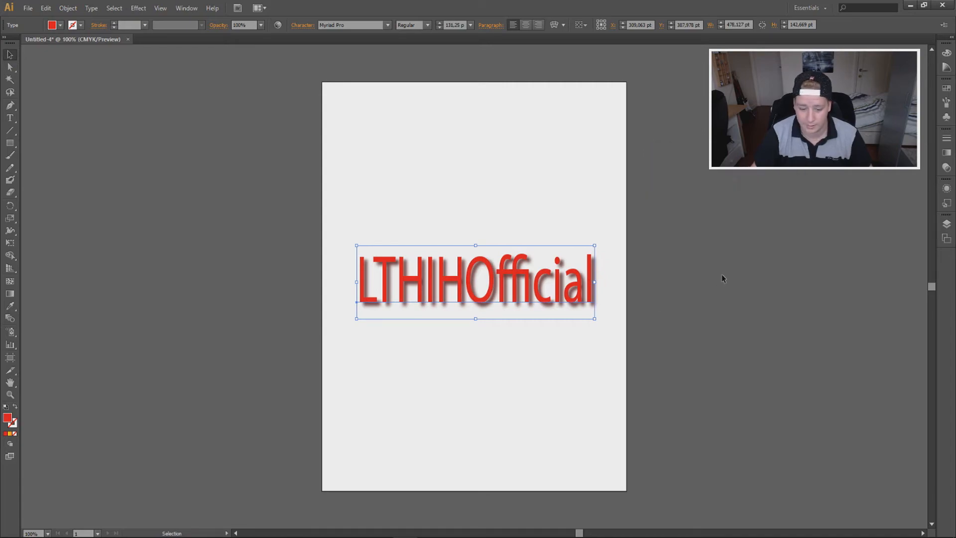